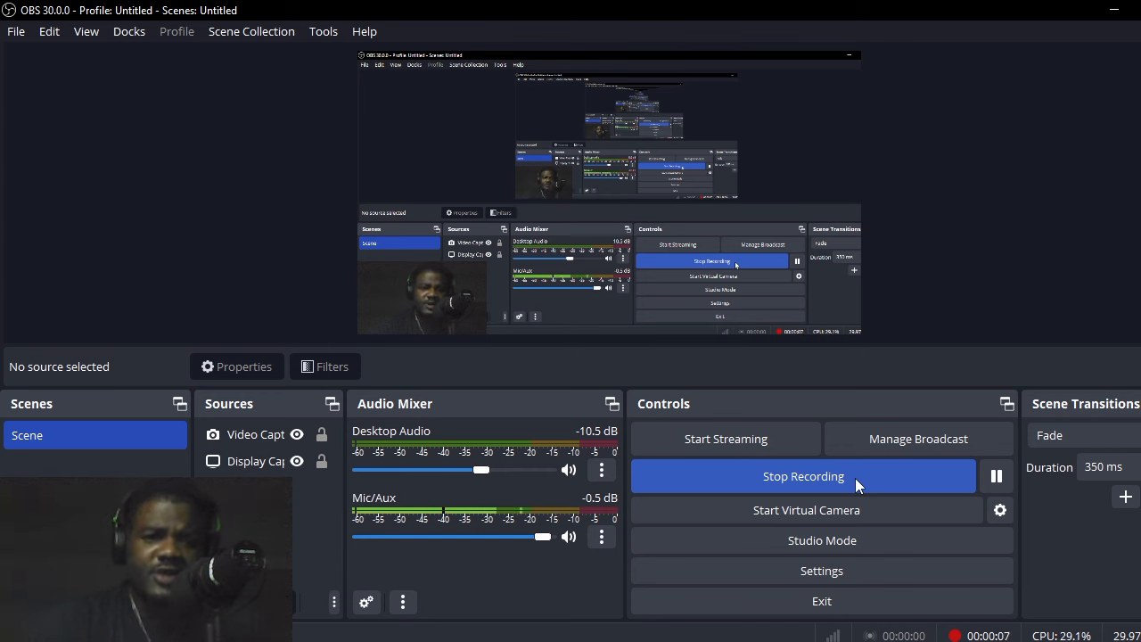
pyautogui.moveTo(474, 589)
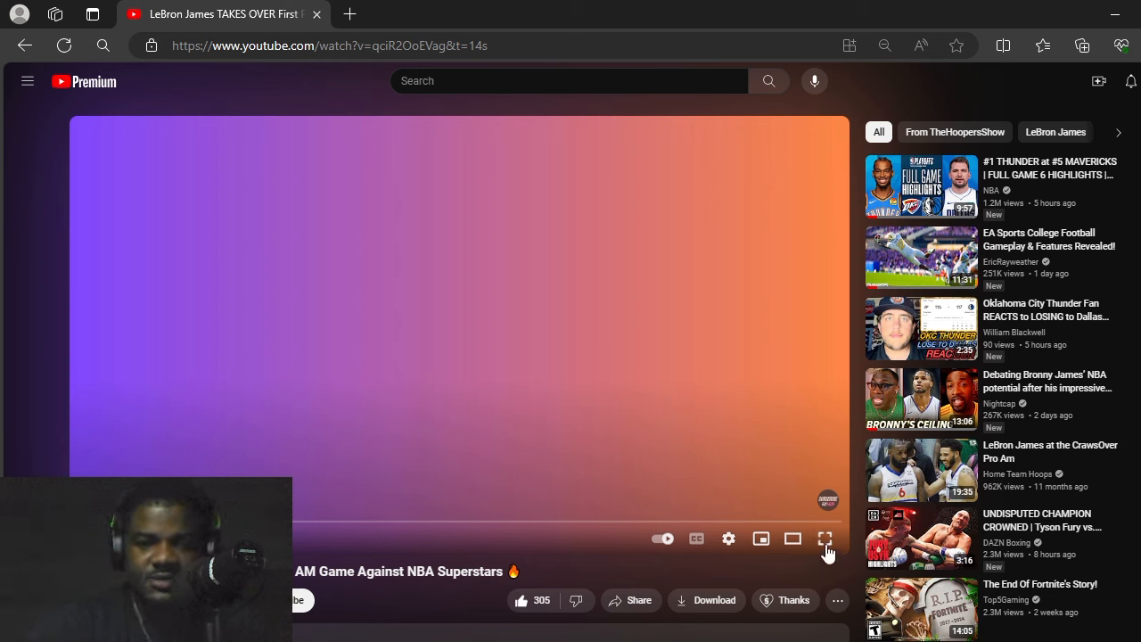
pyautogui.moveTo(824, 538)
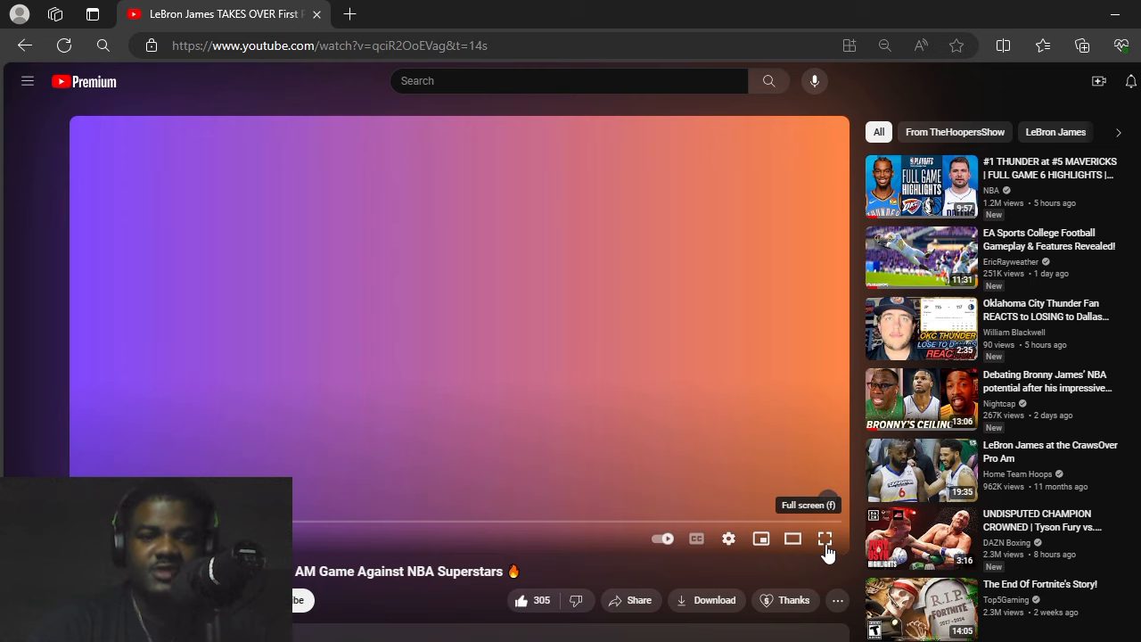
# - Show the playback settings menu over the full-screen LeBron James pro-am highlights
pyautogui.click(824, 538)
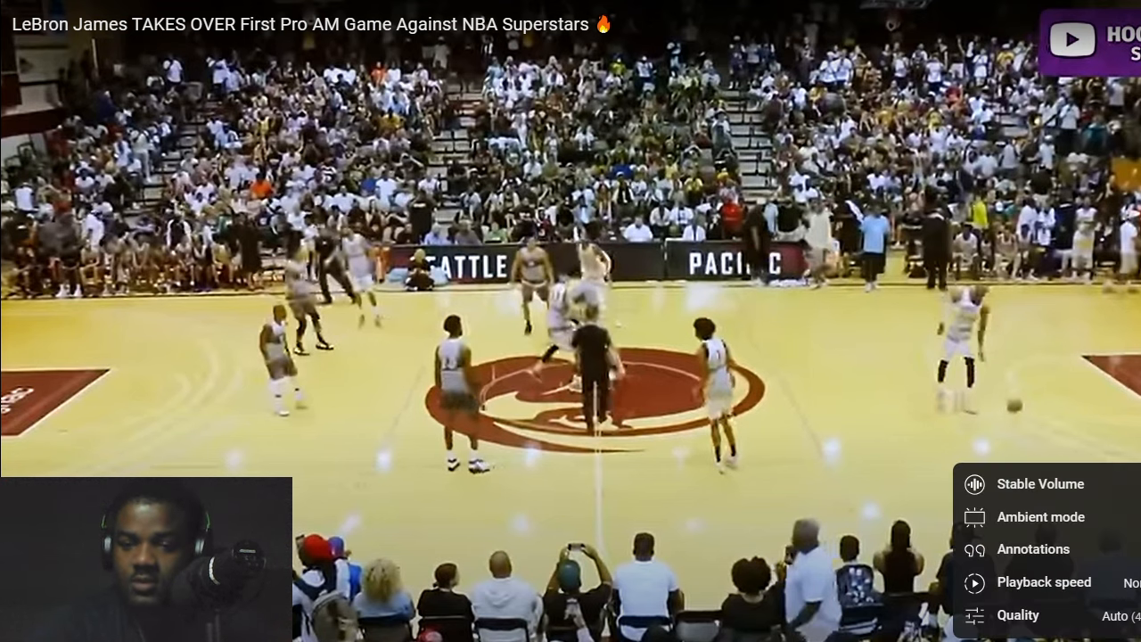
pyautogui.click(1017, 616)
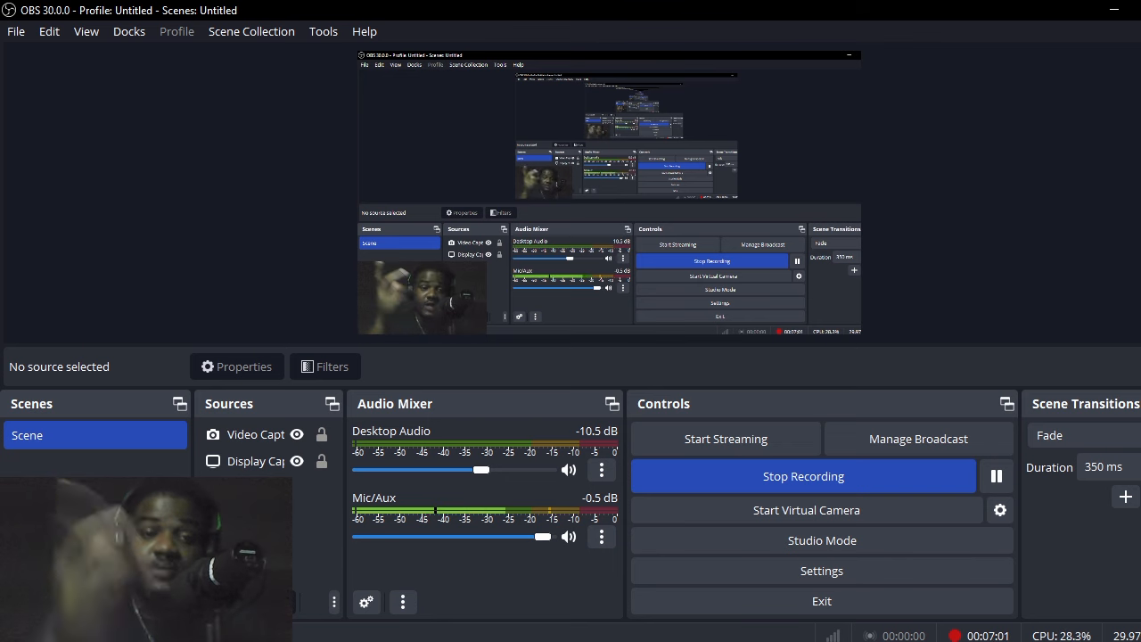
pyautogui.moveTo(557, 628)
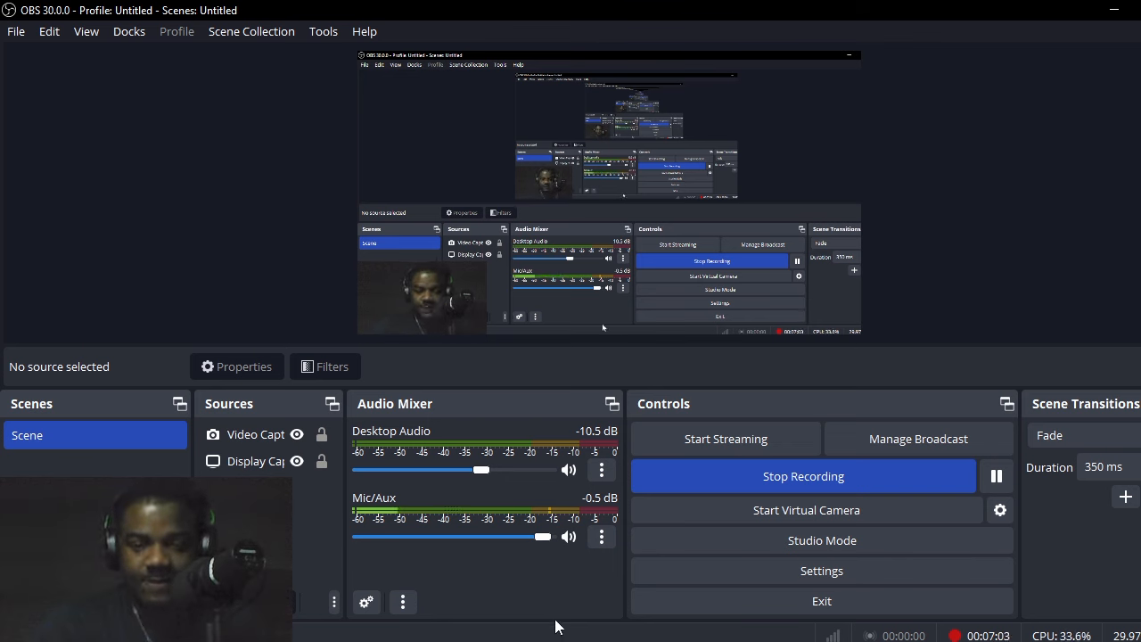